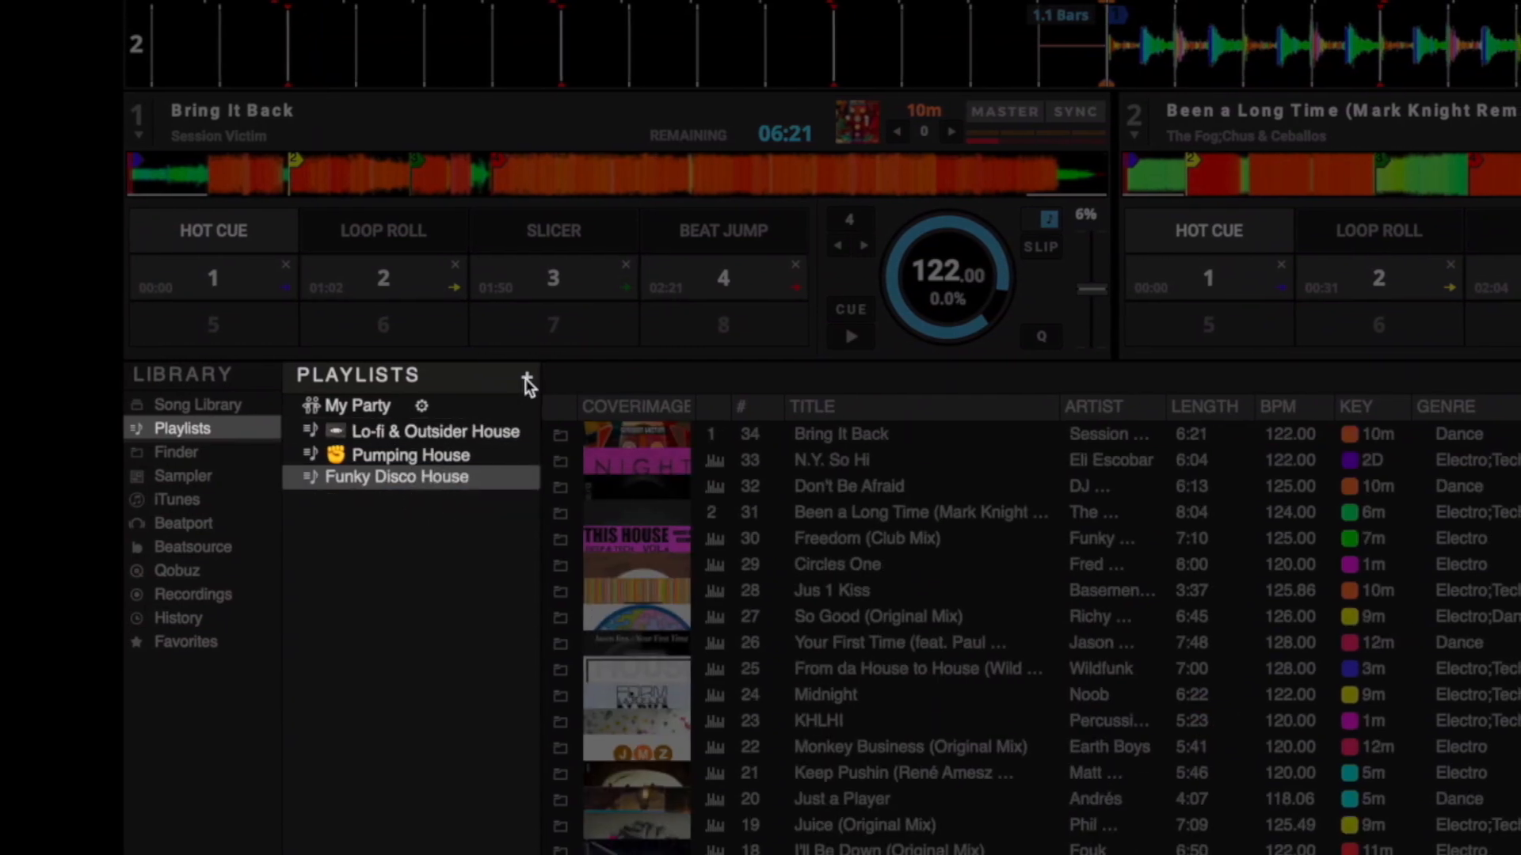
- Start a new playlist entry from the + beside Playlists and reach its name prompt
left_click(526, 378)
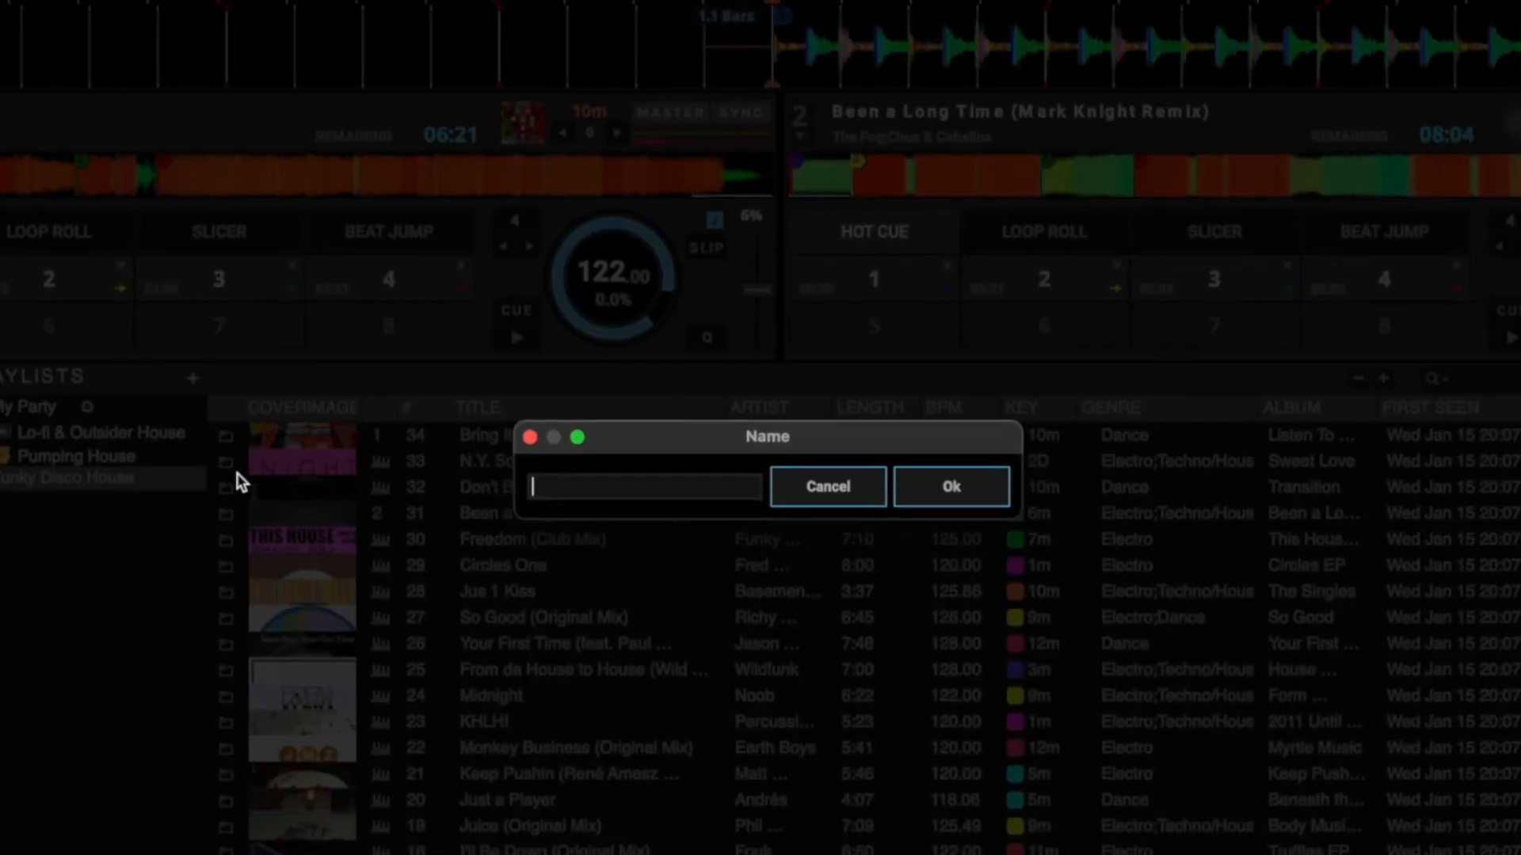
left_click(949, 486)
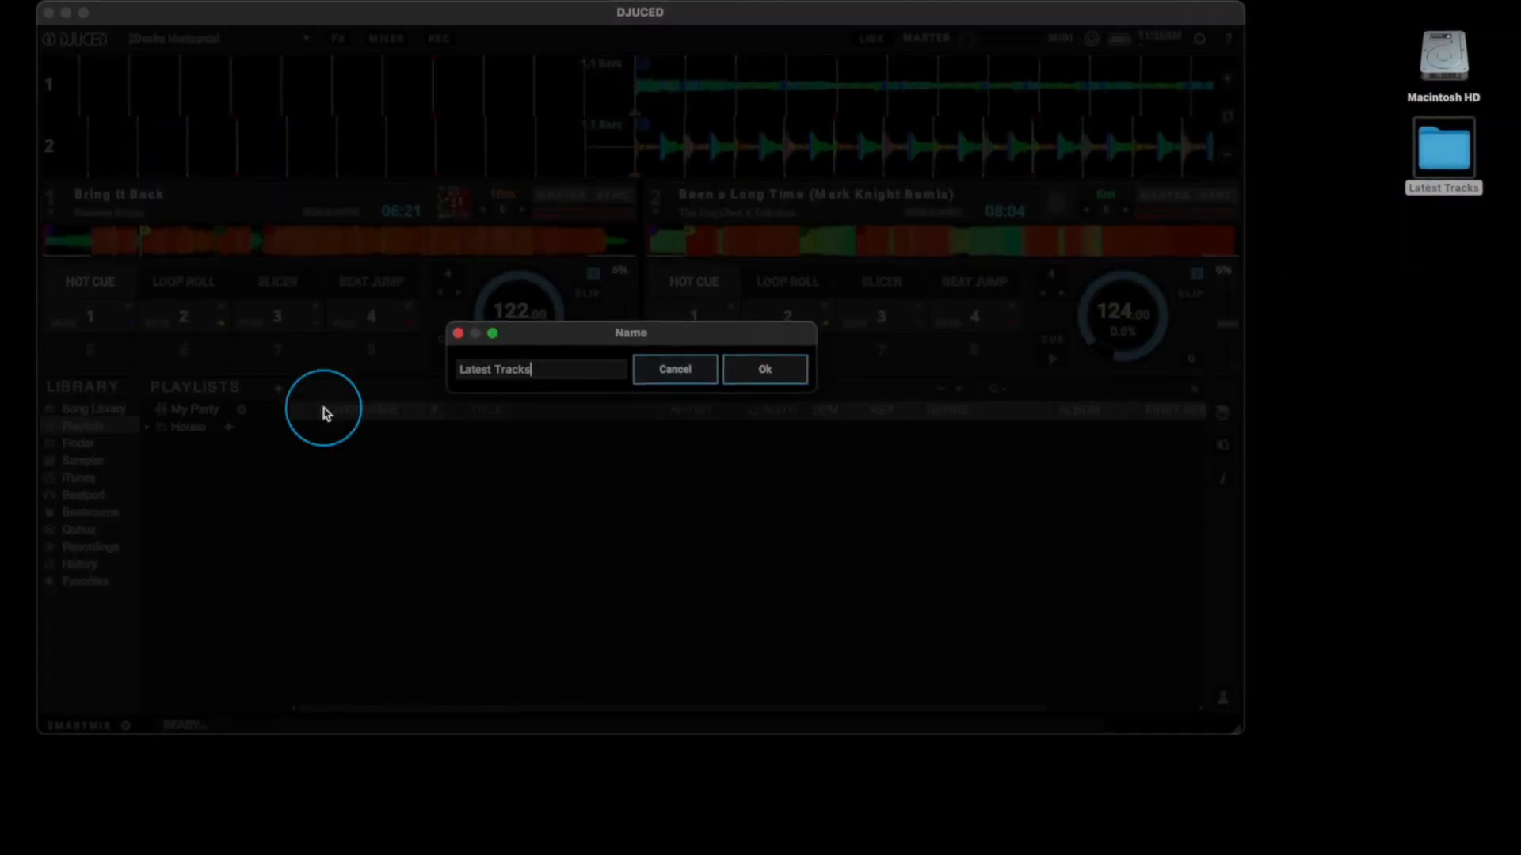
- Confirm the 'Latest Tracks' playlist name and drop the desktop Latest Tracks folder into Favorites
left_click(764, 369)
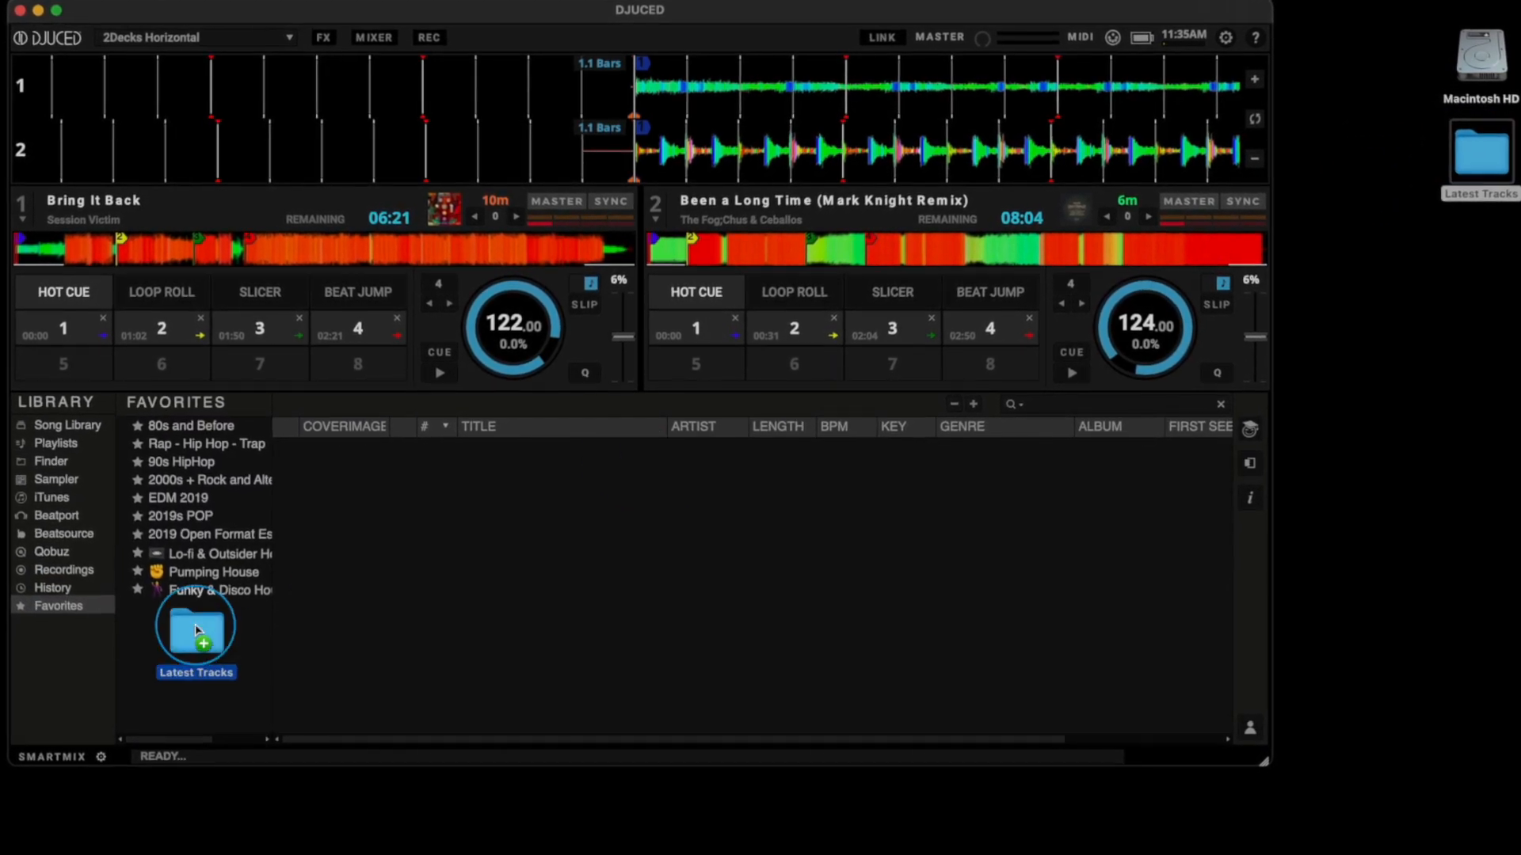
left_click(195, 603)
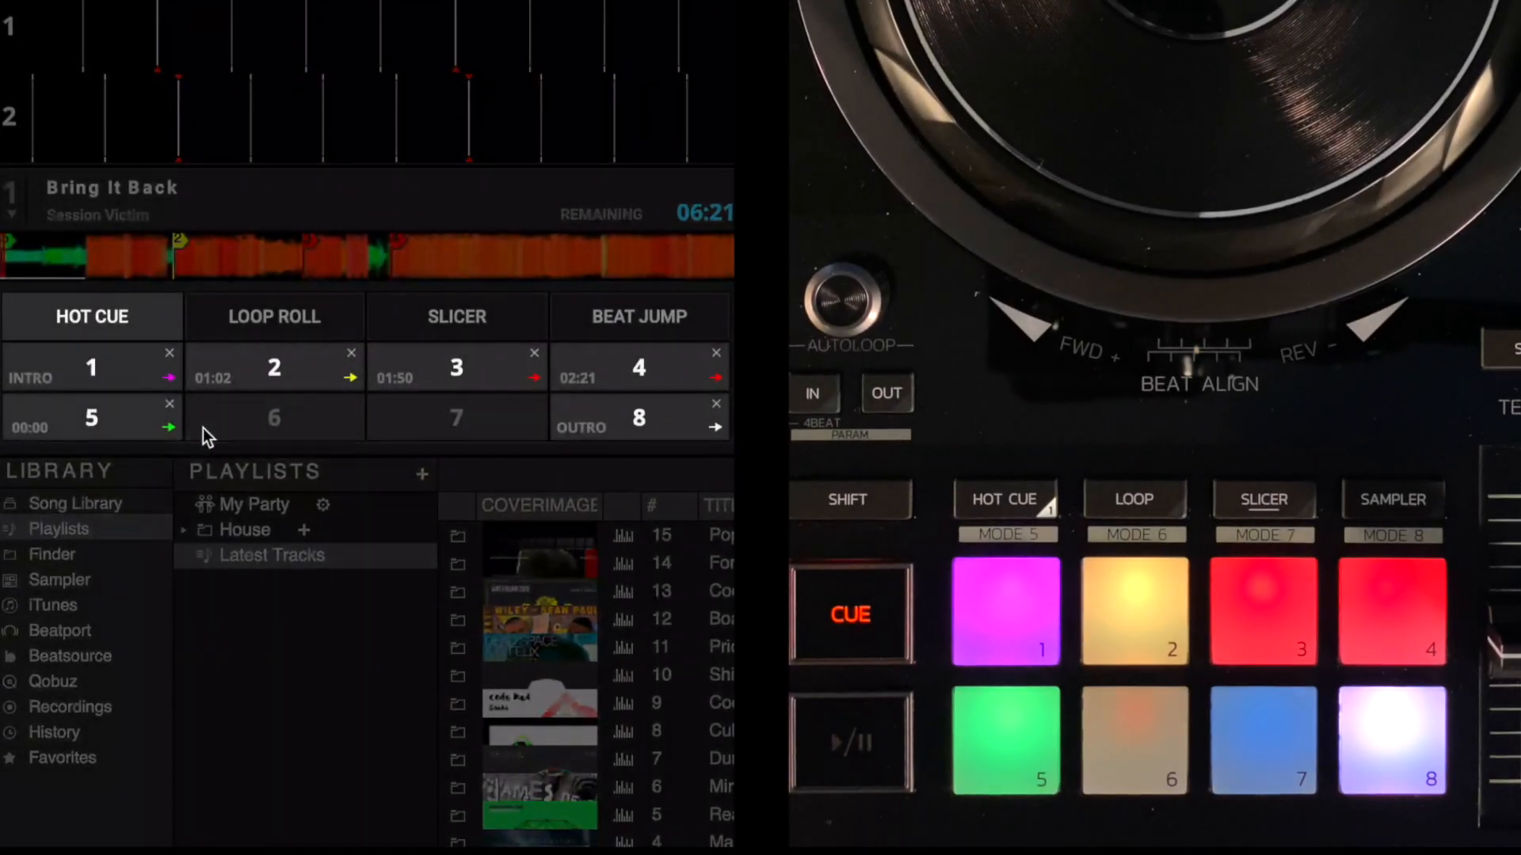
- Set hot cue 6 on deck 1 and give the hot cue a blue pad colour
left_click(1131, 737)
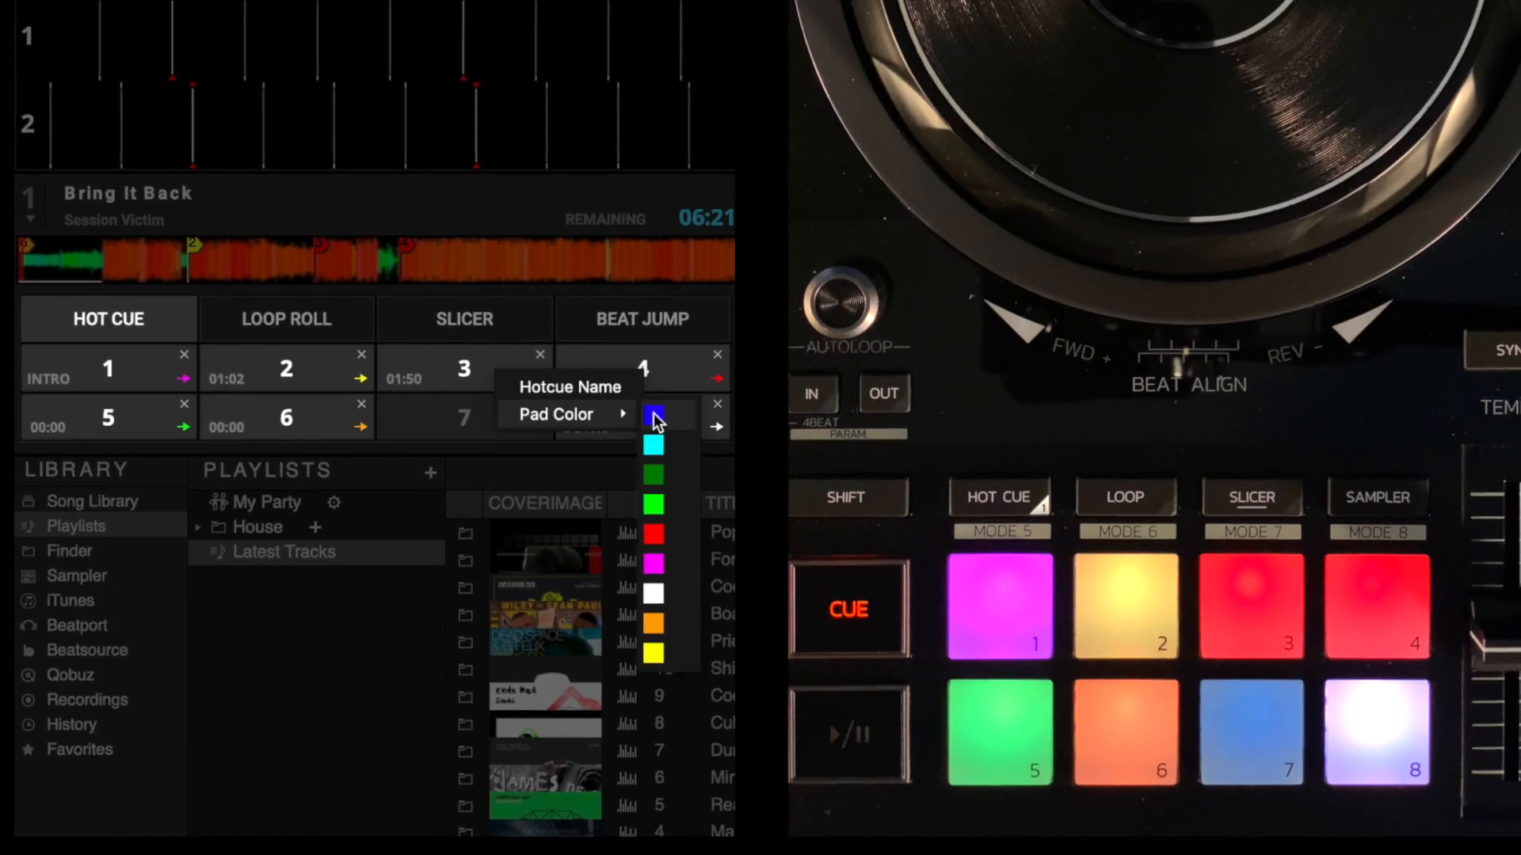
left_click(652, 416)
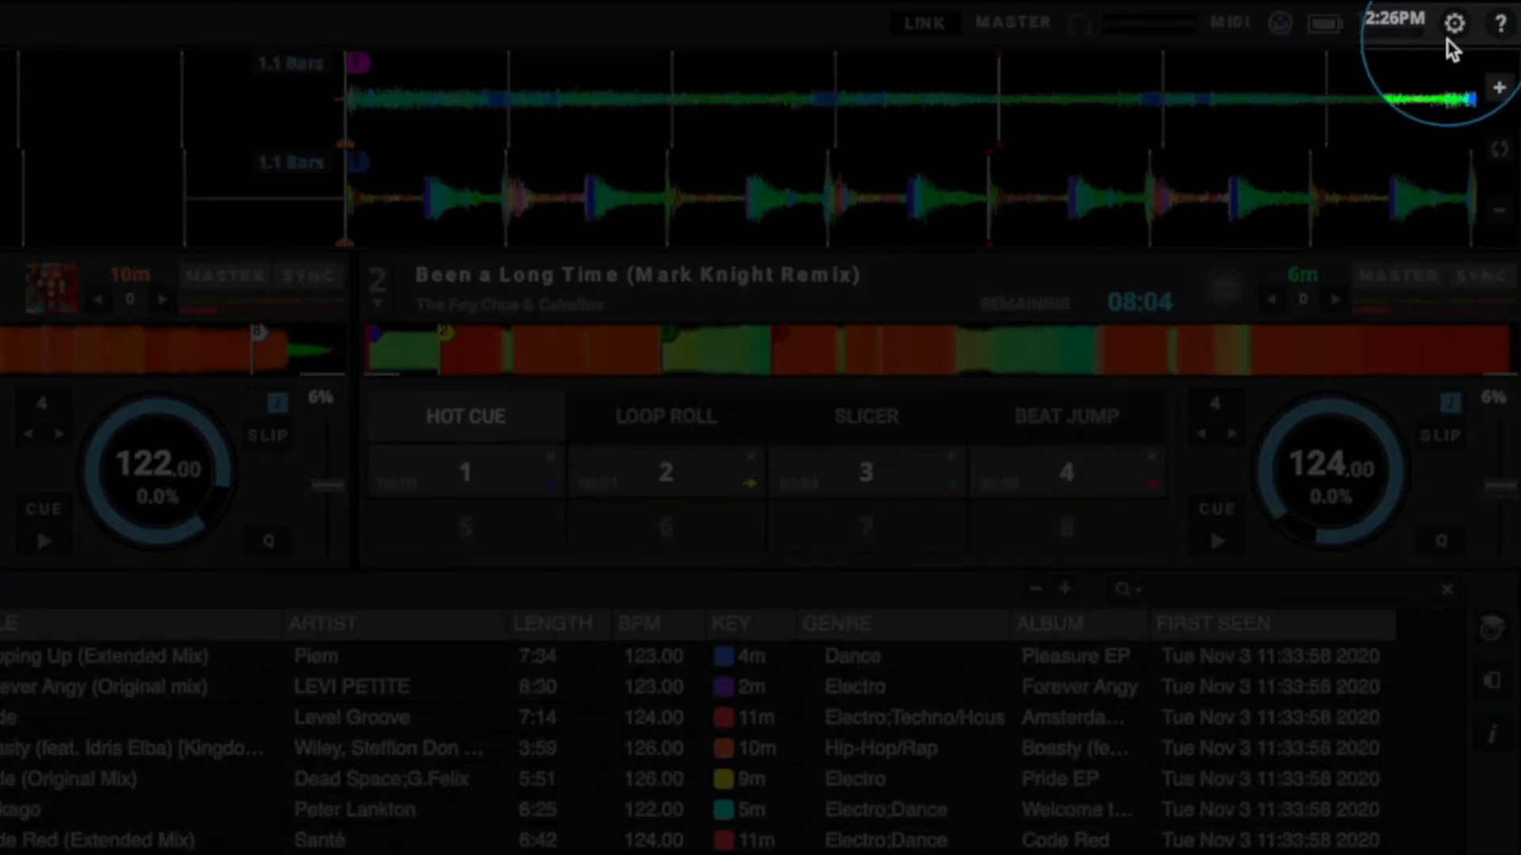
- Show settings help for Master output routing and the Lock Playing Deck option
left_click(1454, 22)
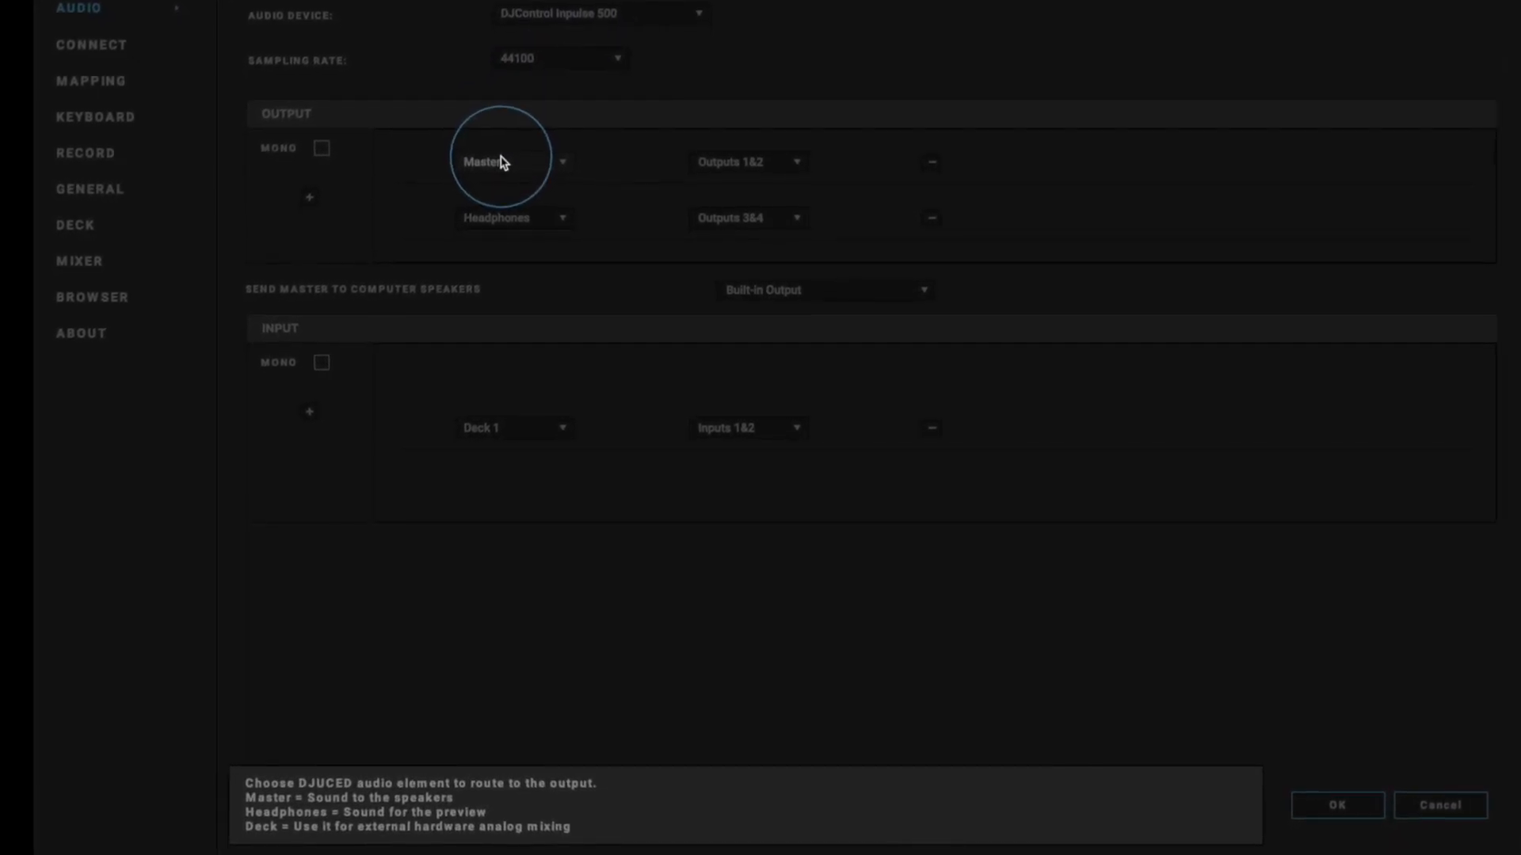
left_click(62, 217)
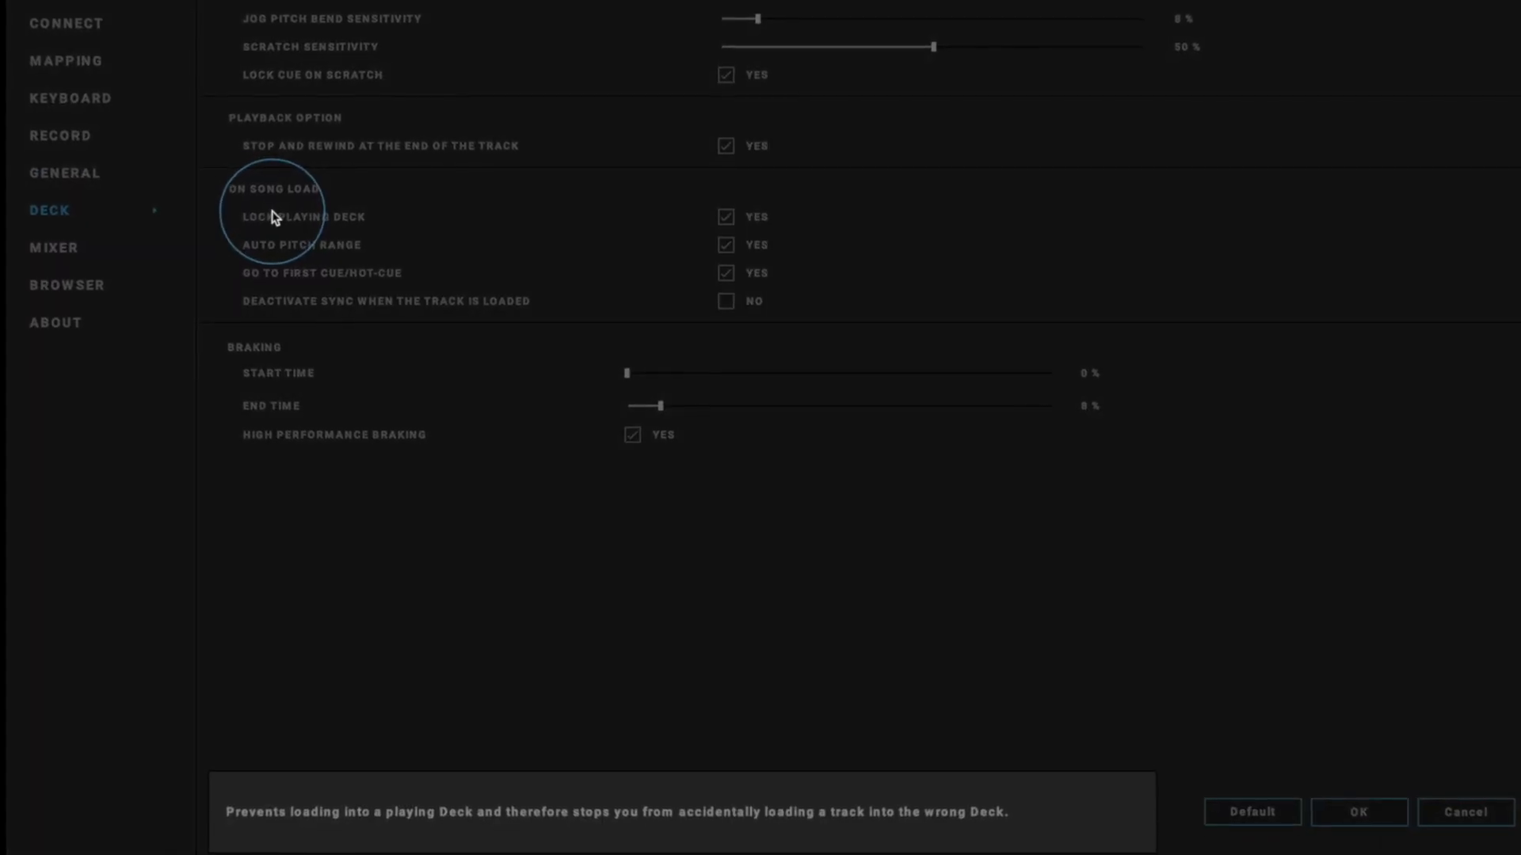
scroll("down", 3)
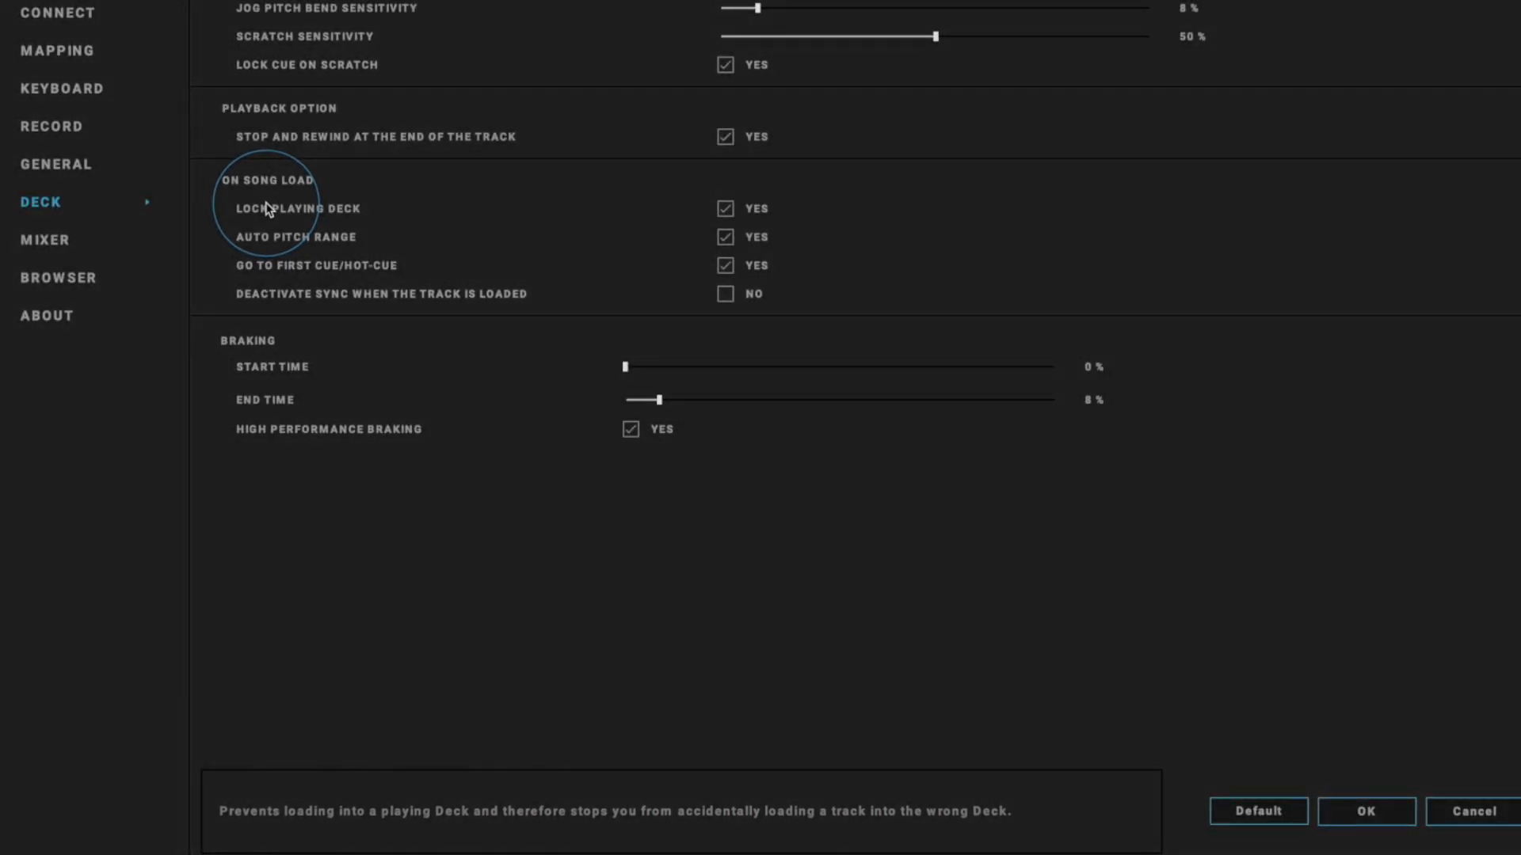
left_click(1364, 811)
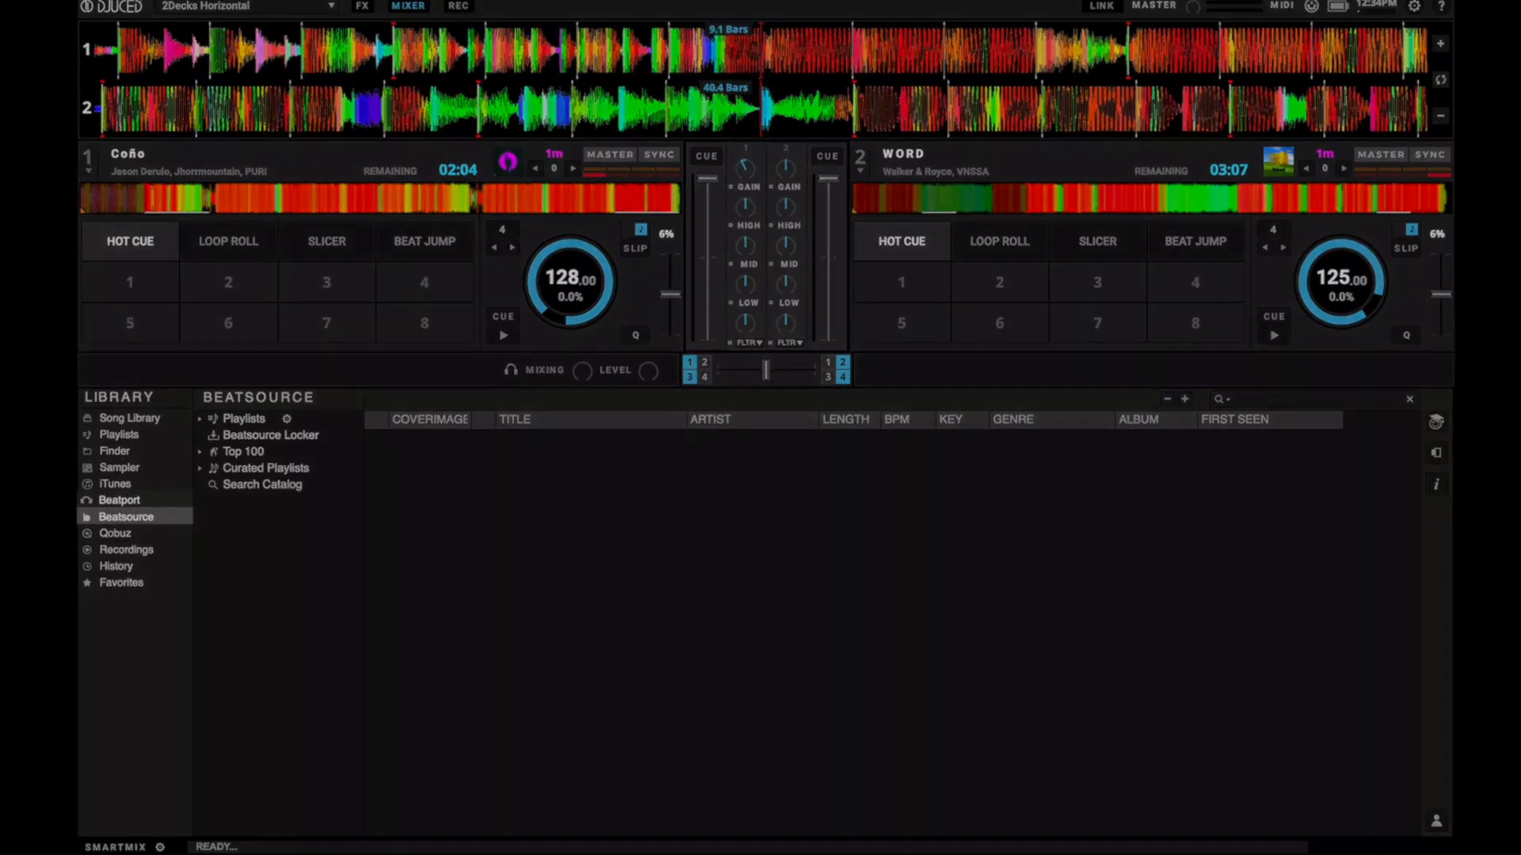
- Switch the library to the Beatport streaming catalogue
left_click(119, 499)
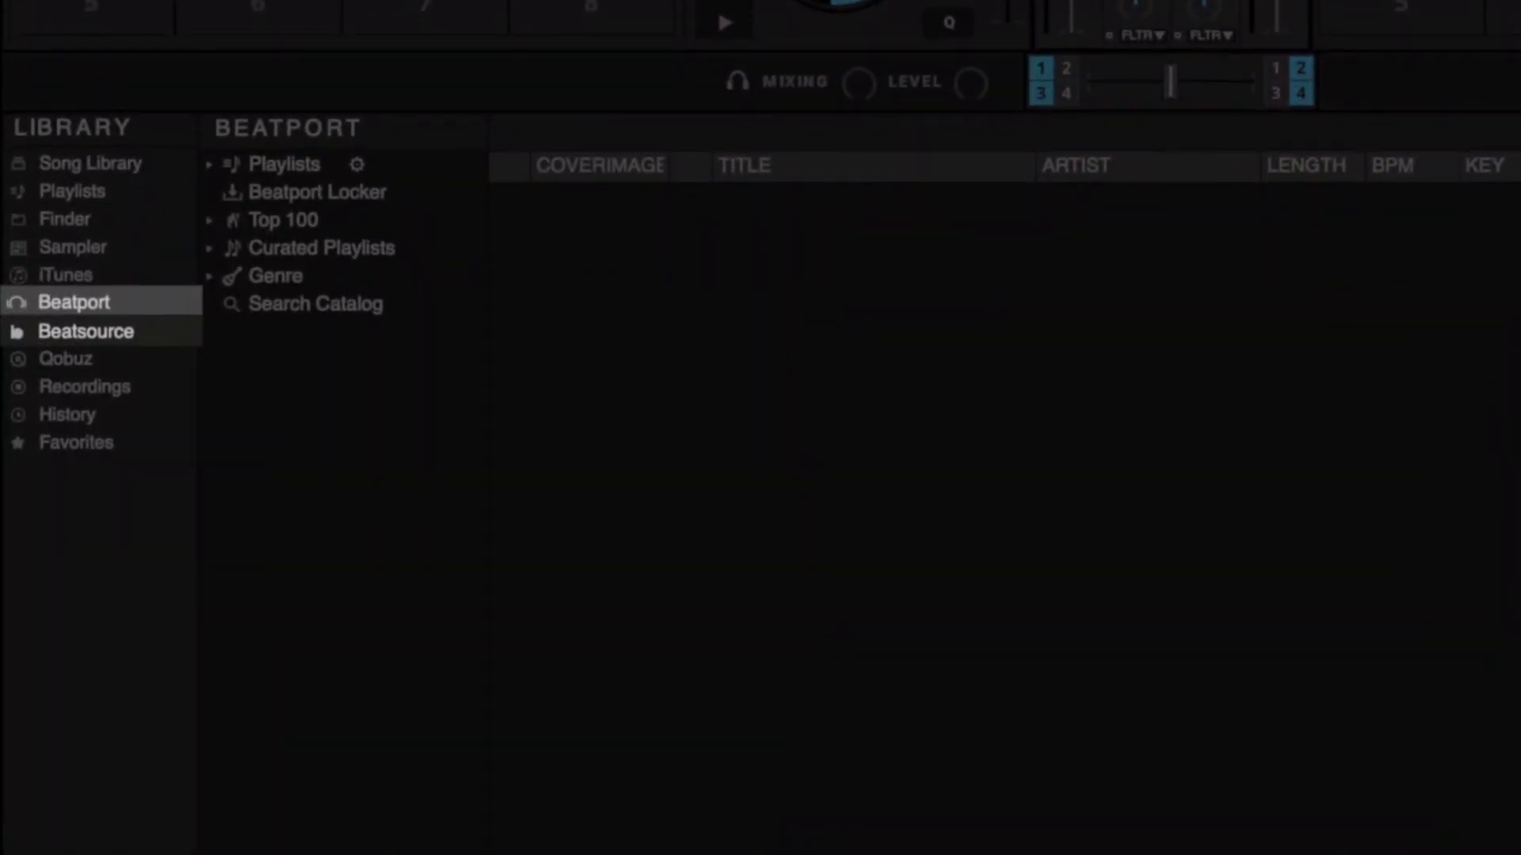